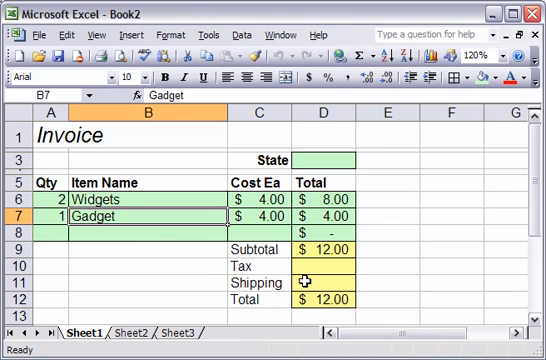
mouse_move(322, 249)
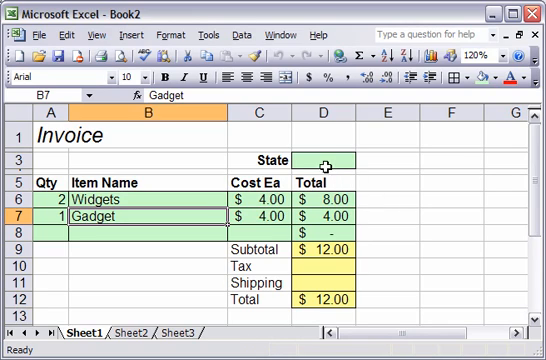
mouse_move(207, 228)
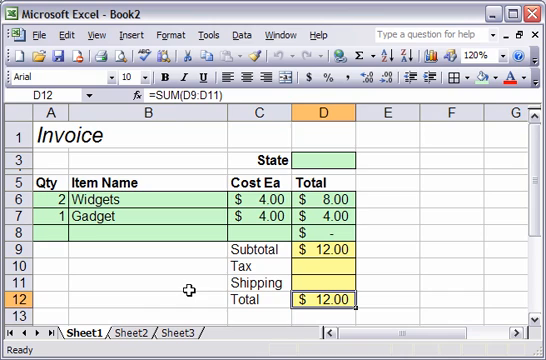
mouse_move(128, 342)
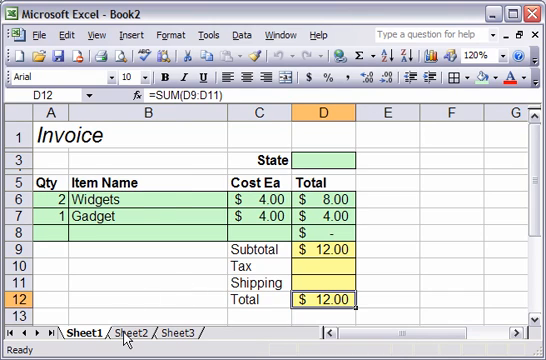
Step: Select the CA, OR and WA rows (A3:D5) on Sheet2 and name them taxandshipping
click(153, 336)
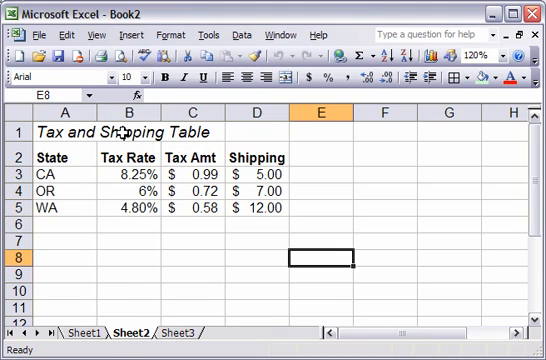
mouse_move(66, 176)
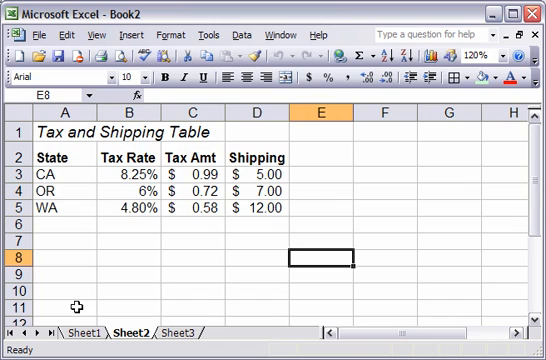
click(60, 331)
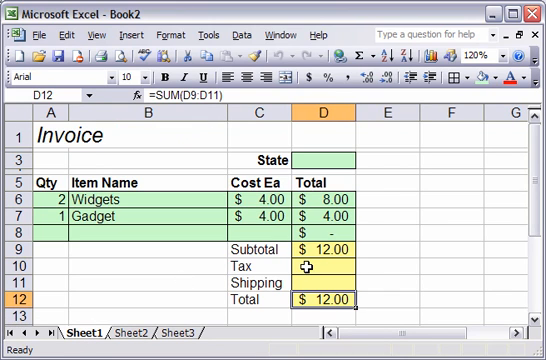
mouse_move(308, 286)
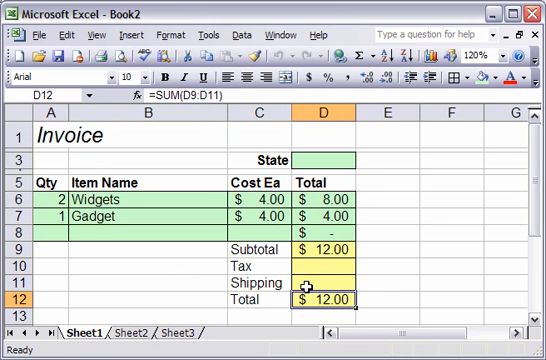
mouse_move(327, 161)
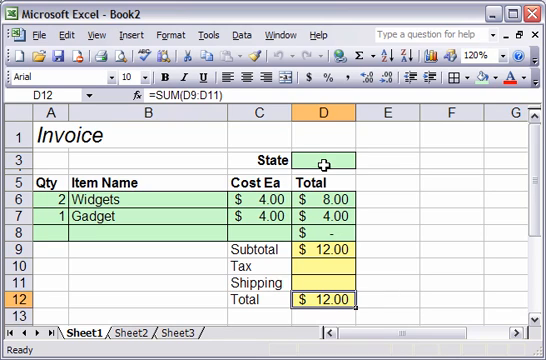
mouse_move(315, 283)
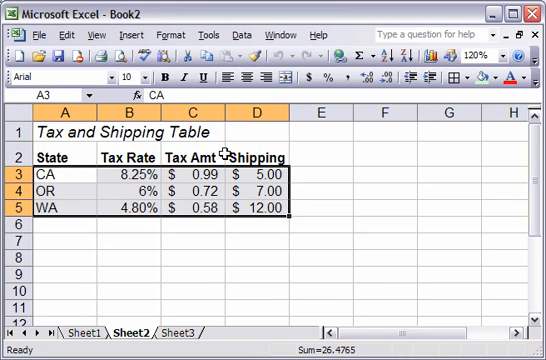
mouse_move(138, 209)
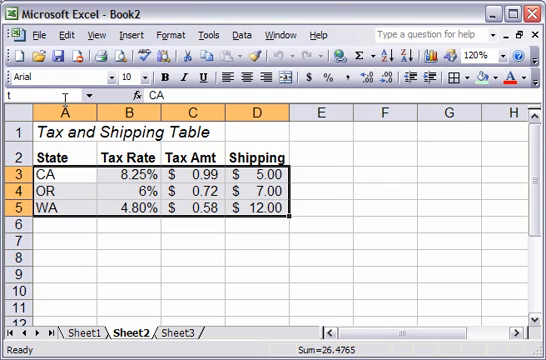
text(tax and)
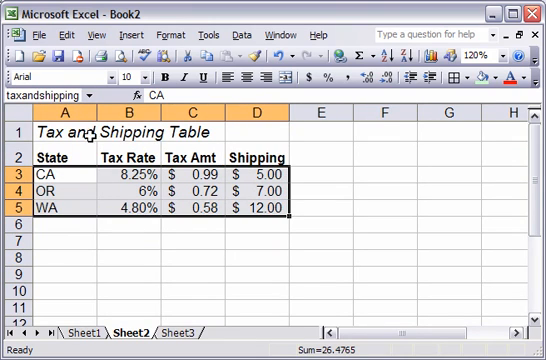
mouse_move(141, 249)
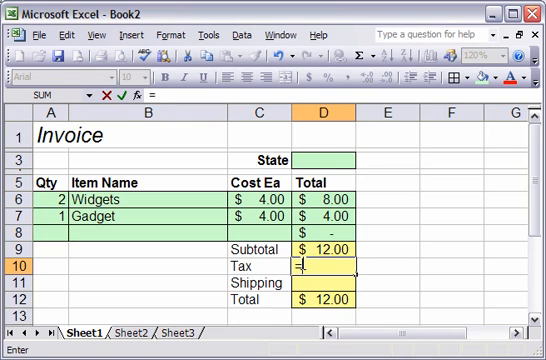
Step: Enter =vlookup(D3, taxandshipping, 2) in the Tax cell D10
text(vlook)
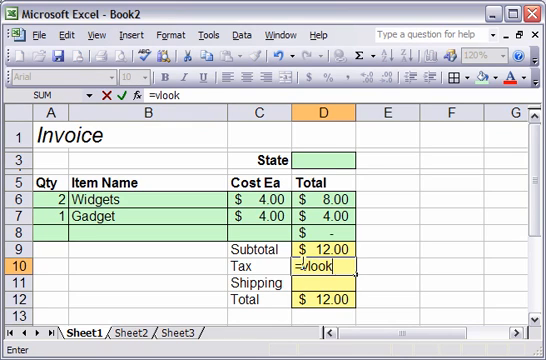
text(up(D3,)
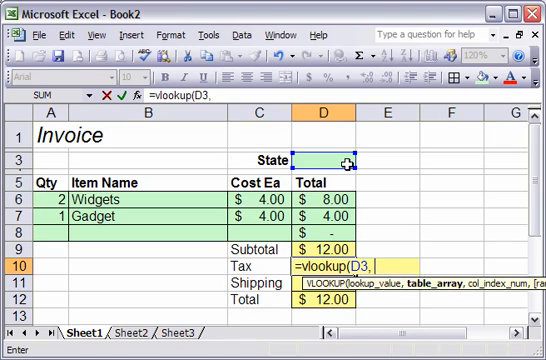
text(t)
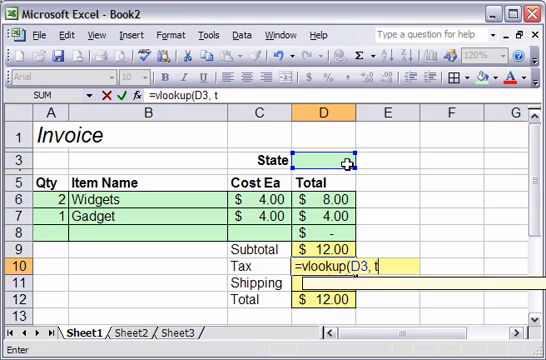
text(axand)
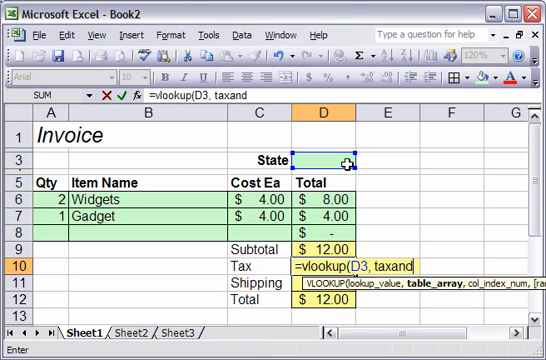
text(shppin)
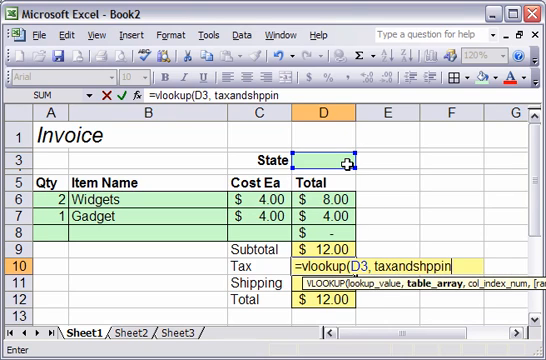
key(BackSpace)
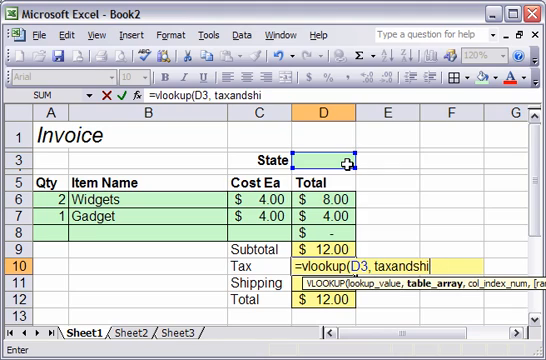
text(pping,)
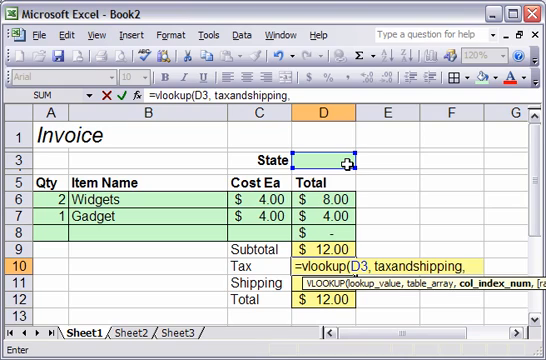
text(2))
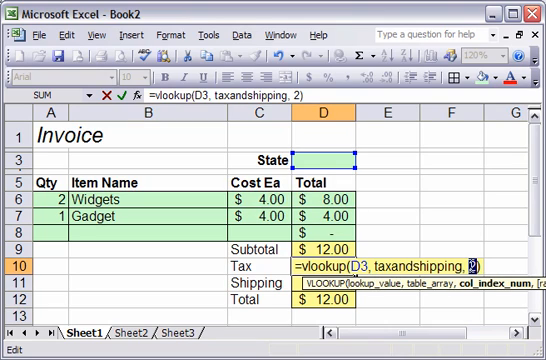
mouse_move(470, 258)
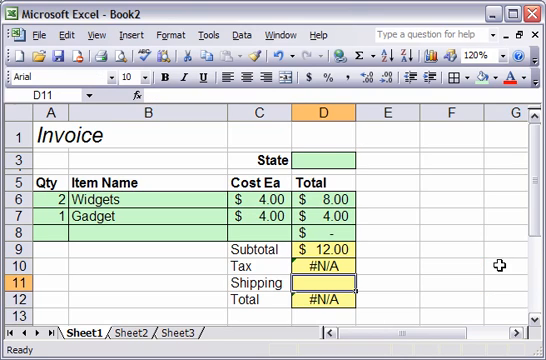
mouse_move(343, 255)
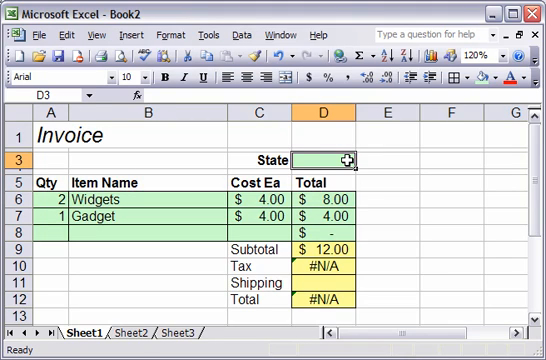
Step: Set the State D3 to OR and change the Tax VLOOKUP column index from 2 to 3
text(OR)
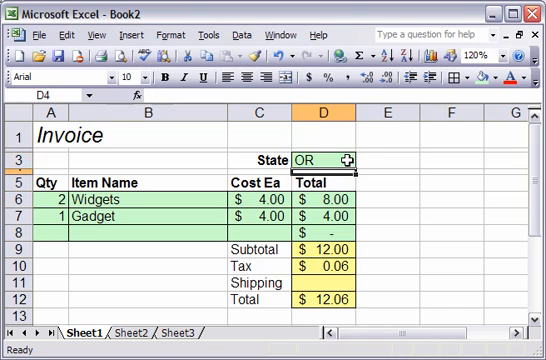
mouse_move(320, 263)
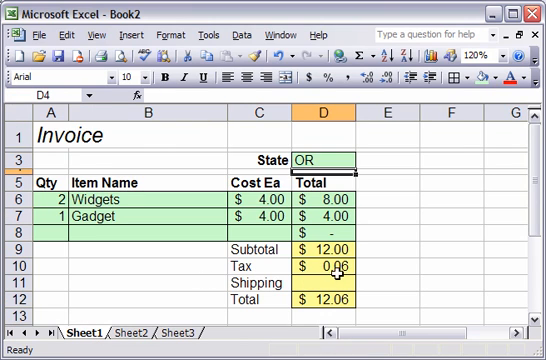
text(=VLOOKUP(D3, taxandshipping, 2))
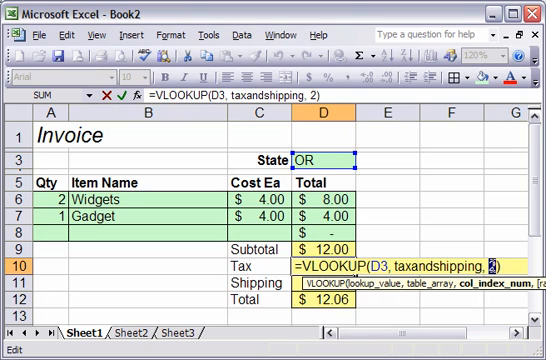
text(3)
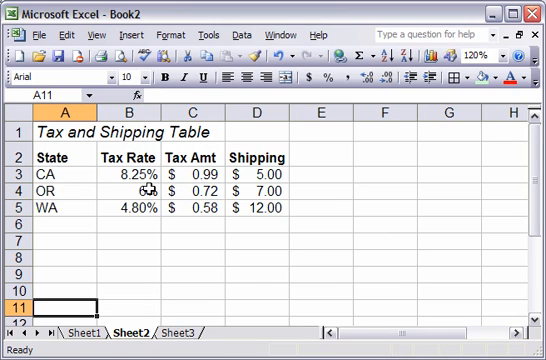
Step: Return to the Sheet1 invoice, where Tax now reads $0.72 for OR
click(48, 338)
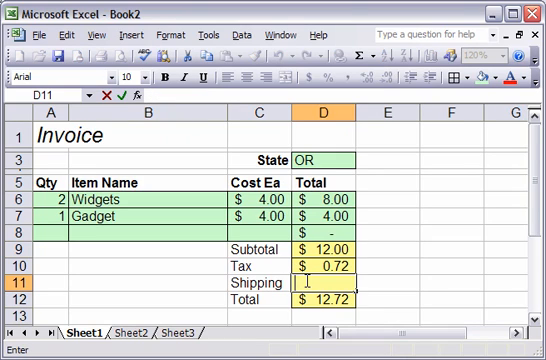
Step: Enter a VLOOKUP on D3 in taxandshipping in Shipping cell D11, showing $7.00
text(=vlookup()
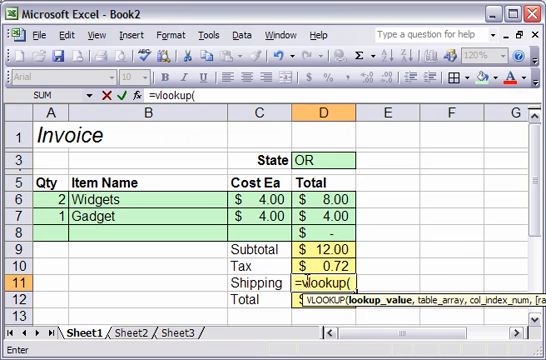
mouse_move(334, 179)
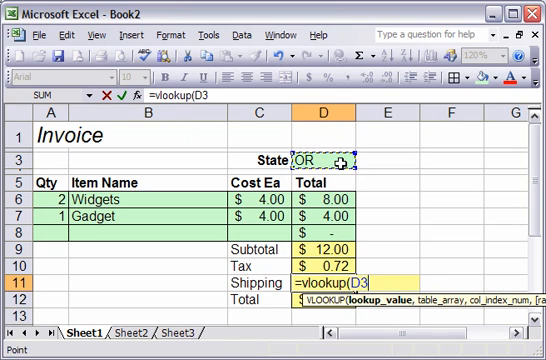
text(,)
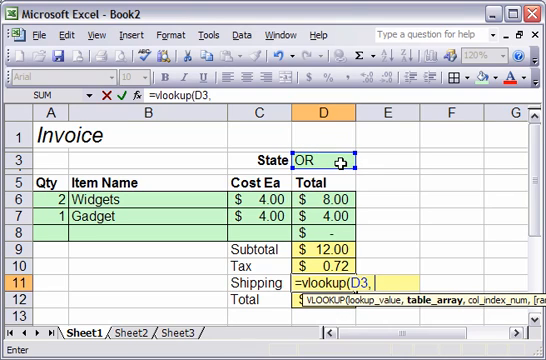
text(ta)
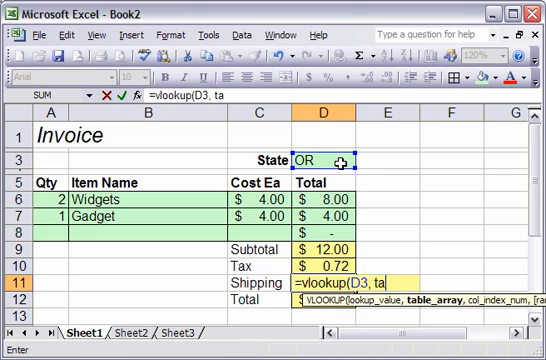
text(xandshi)
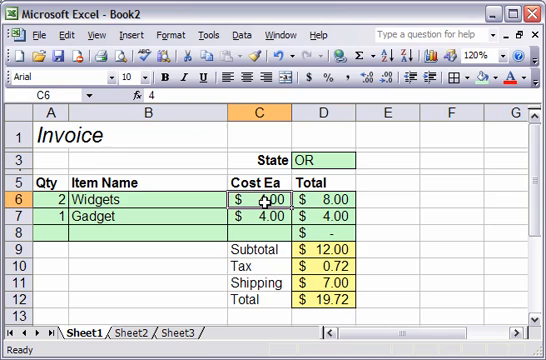
Step: Set the Widgets cost in C6 to 500 and change the State to CA
text(500)
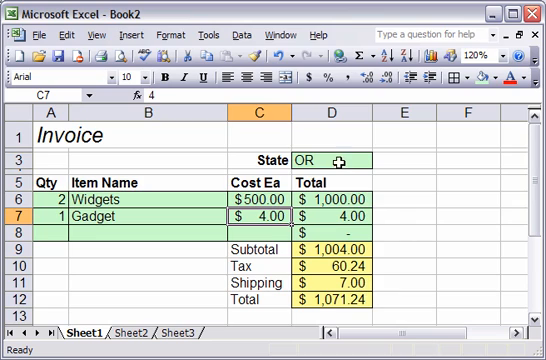
text(C)
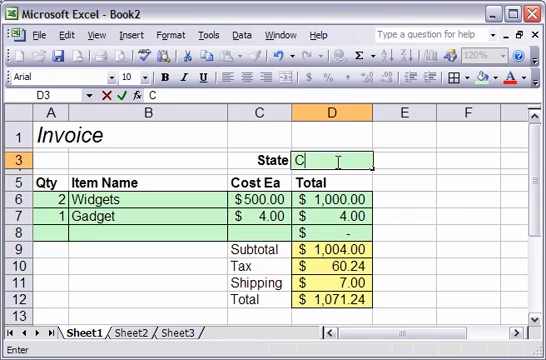
text(A)
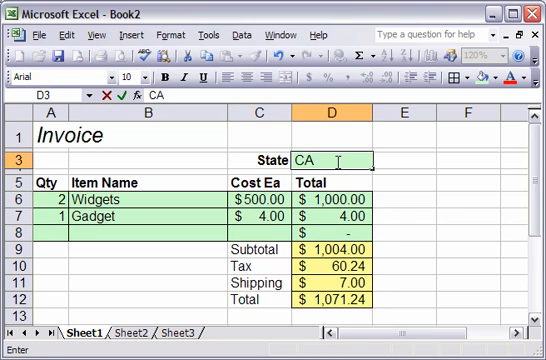